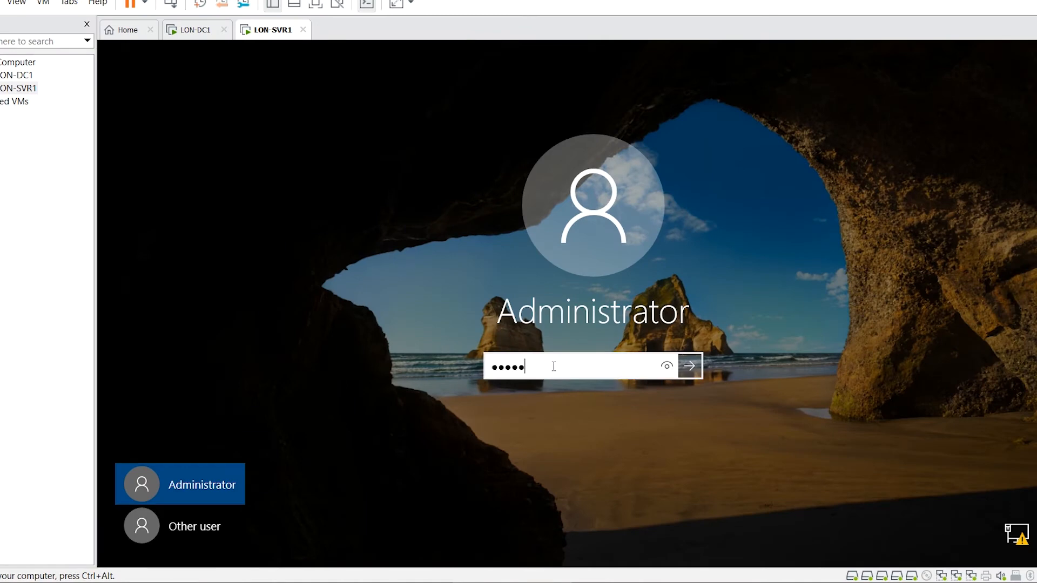
Sign in to LON-SVR1 as Administrator and launch Windows PowerShell from the Start menu
{"action": "left_click", "coordinate": [690, 366]}
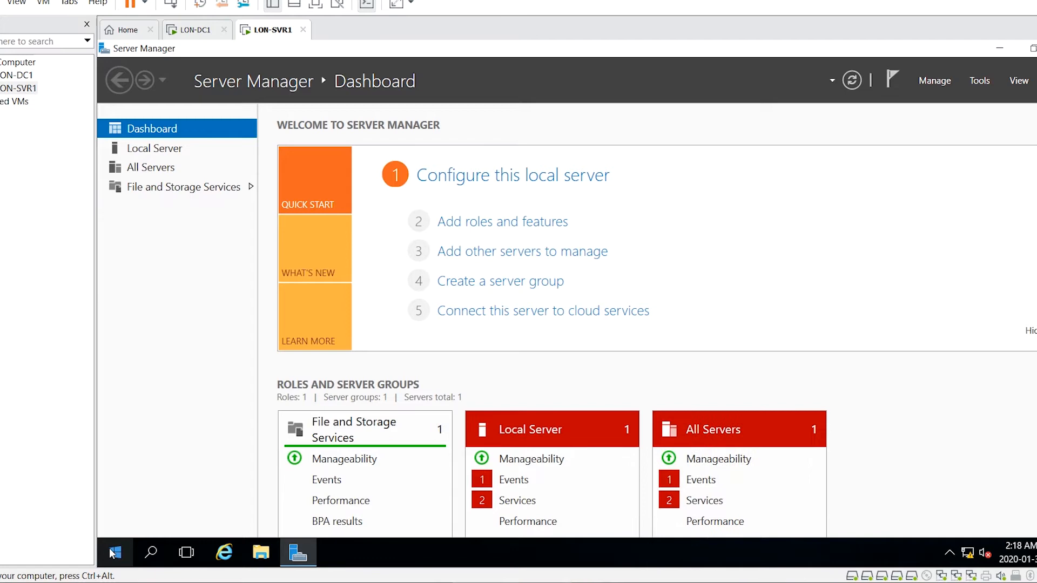
{"action": "left_click", "coordinate": [113, 553]}
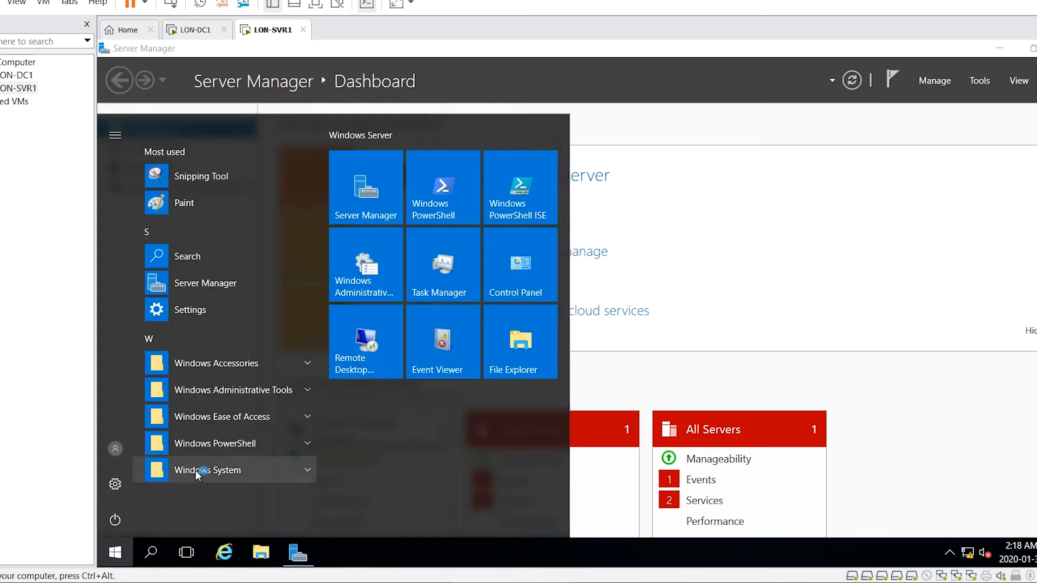
{"action": "left_click", "coordinate": [443, 186]}
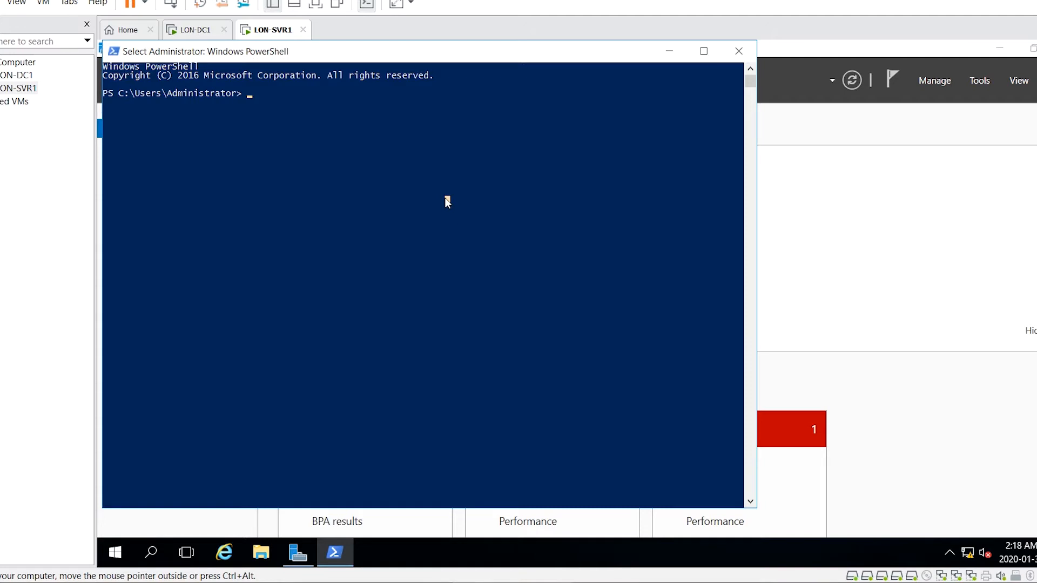
Run DISM /online /enable-feature /featurename:Microsoft-Hyper-V to enable Hyper-V
{"action": "type", "text": "DISM"}
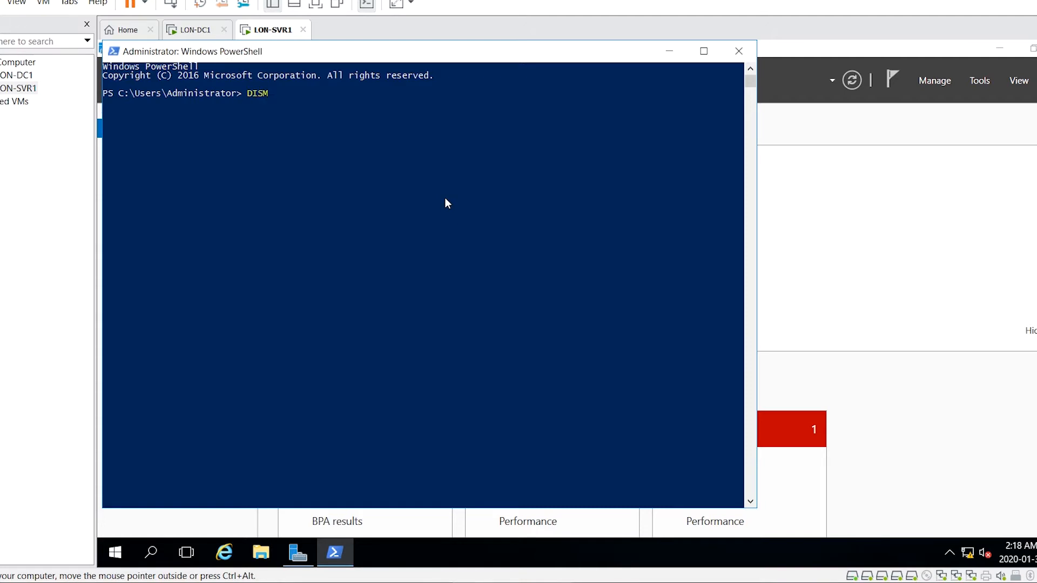
{"action": "type", "text": "/online /"}
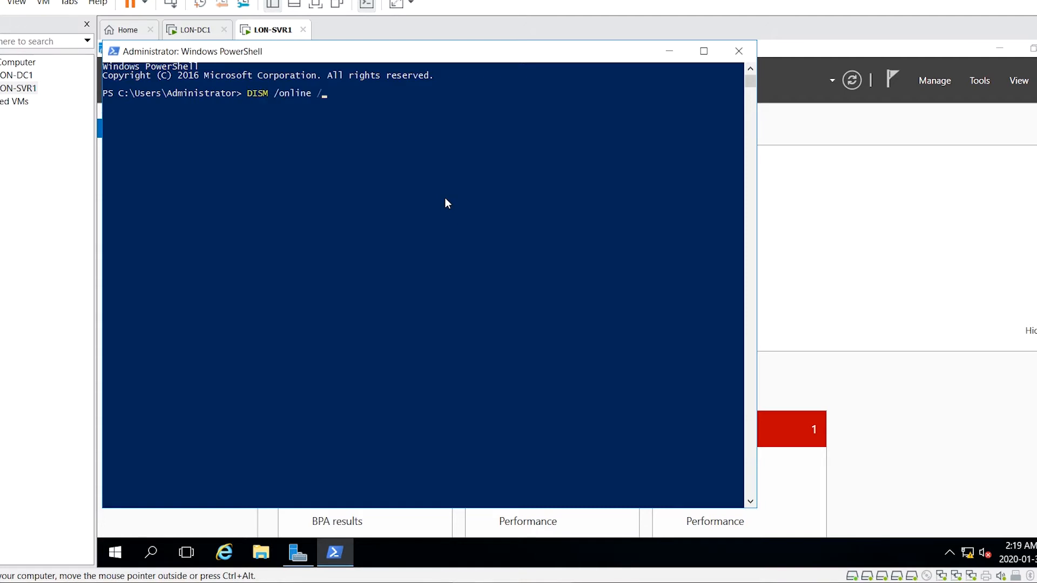
{"action": "type", "text": "/enable-fea"}
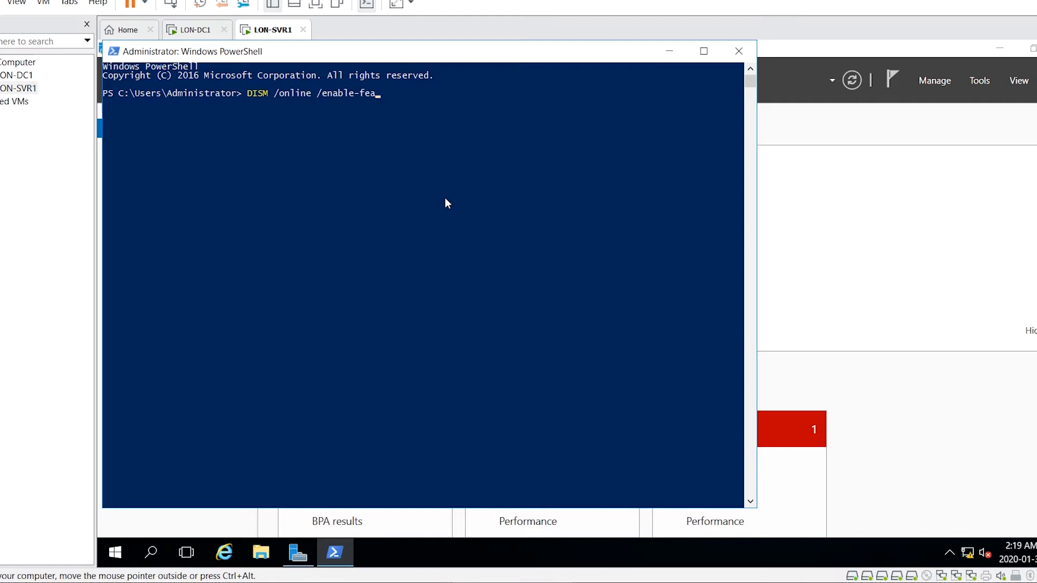
{"action": "type", "text": "ture /featurename:Microsof"}
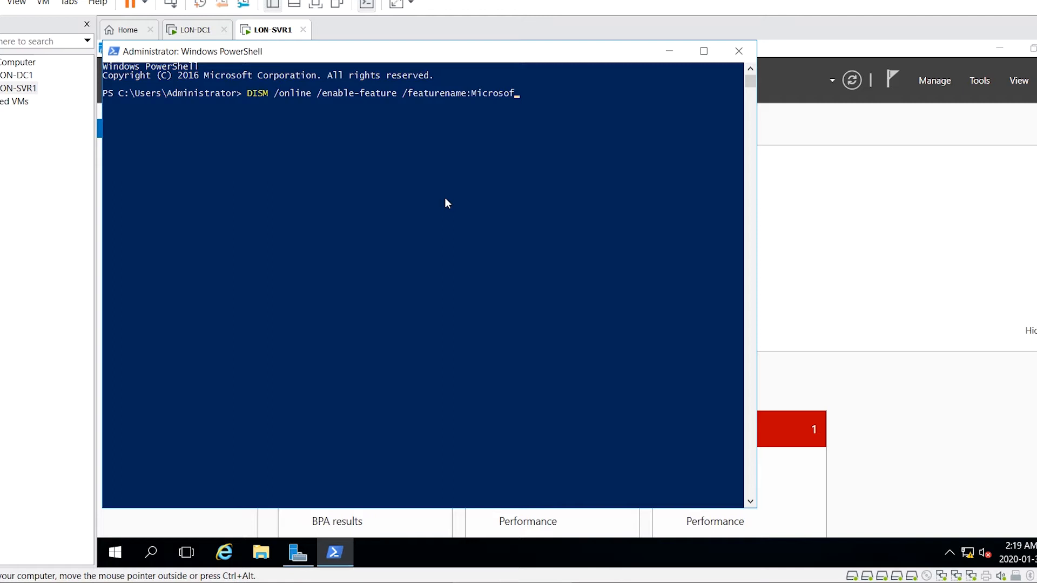
{"action": "type", "text": "t-Hyper-"}
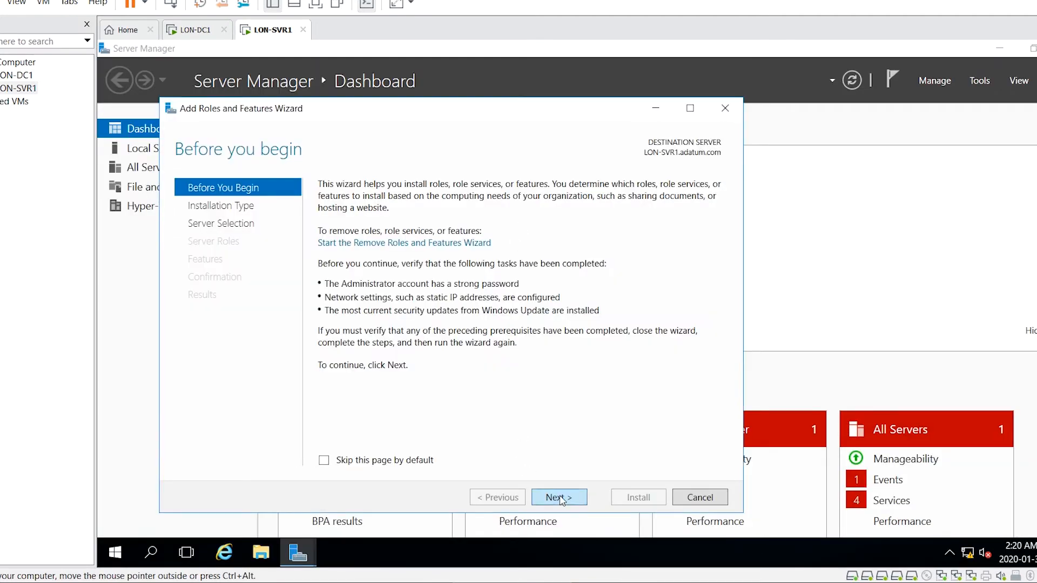
In the Add Roles and Features wizard, select Hyper-V GUI Management Tools under Role Administration Tools
{"action": "left_click", "coordinate": [559, 497]}
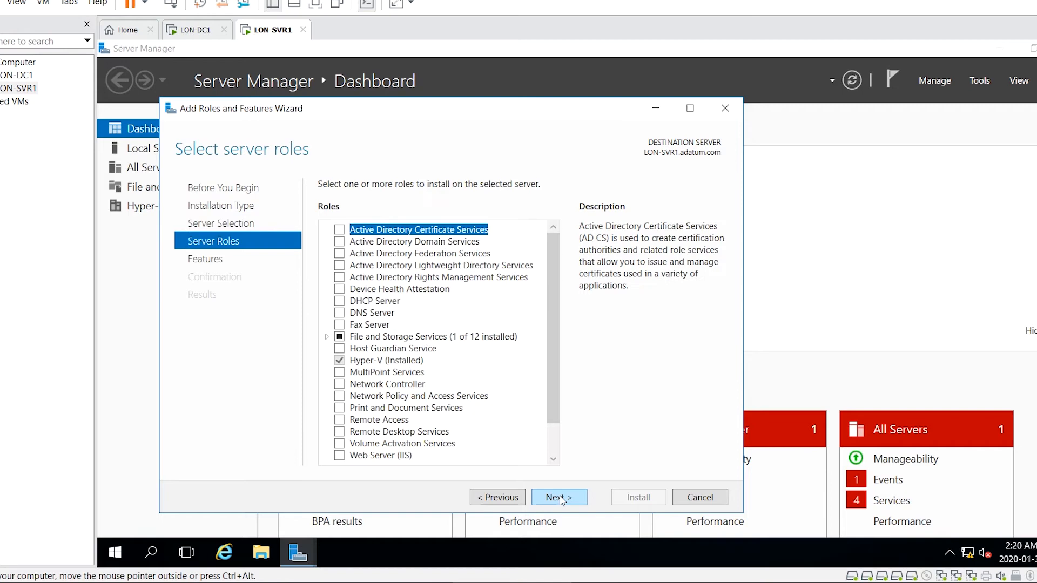
{"action": "left_click", "coordinate": [559, 497]}
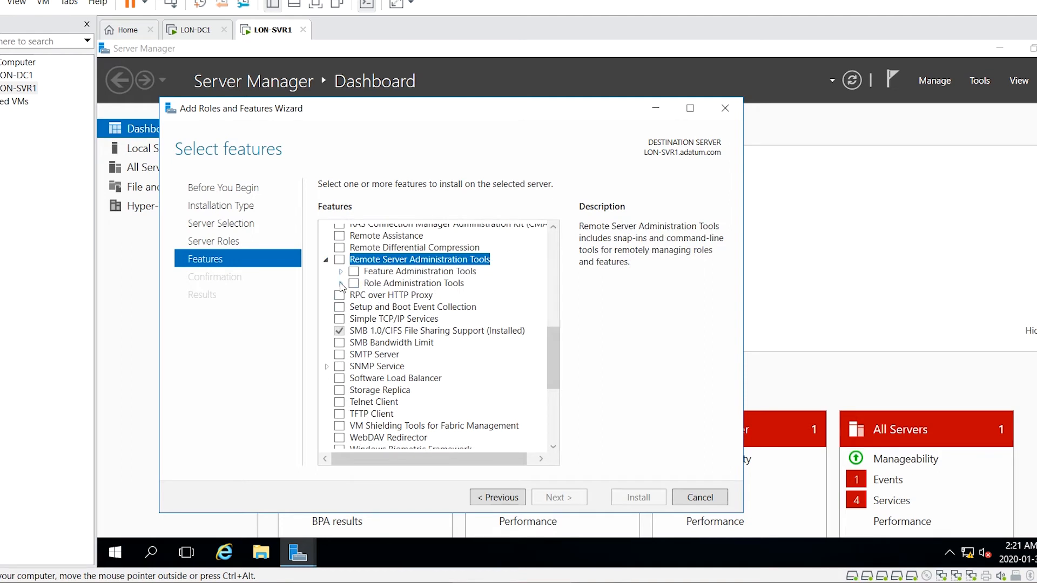
{"action": "left_click", "coordinate": [340, 283]}
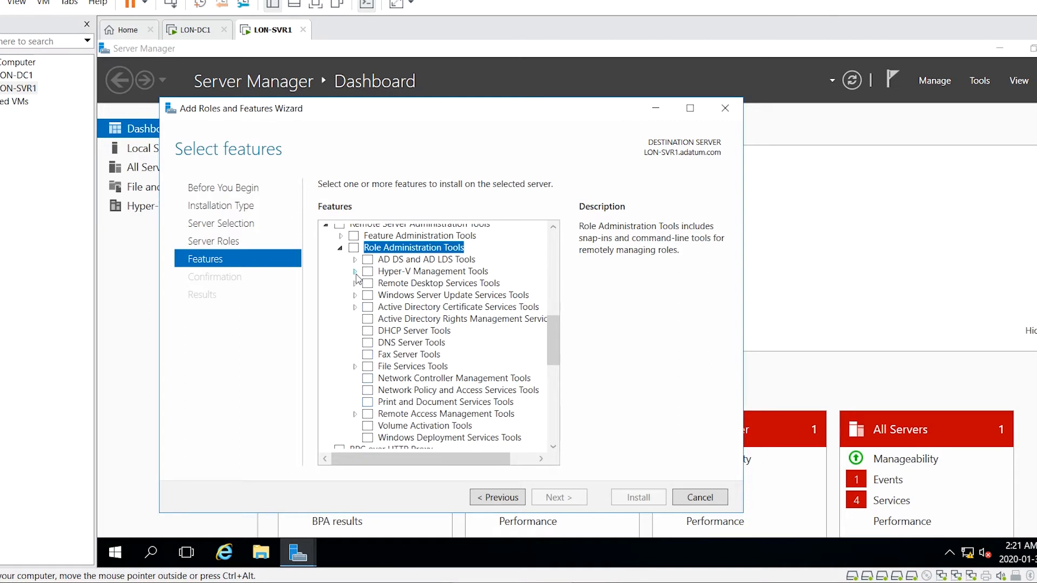
{"action": "left_click", "coordinate": [354, 271]}
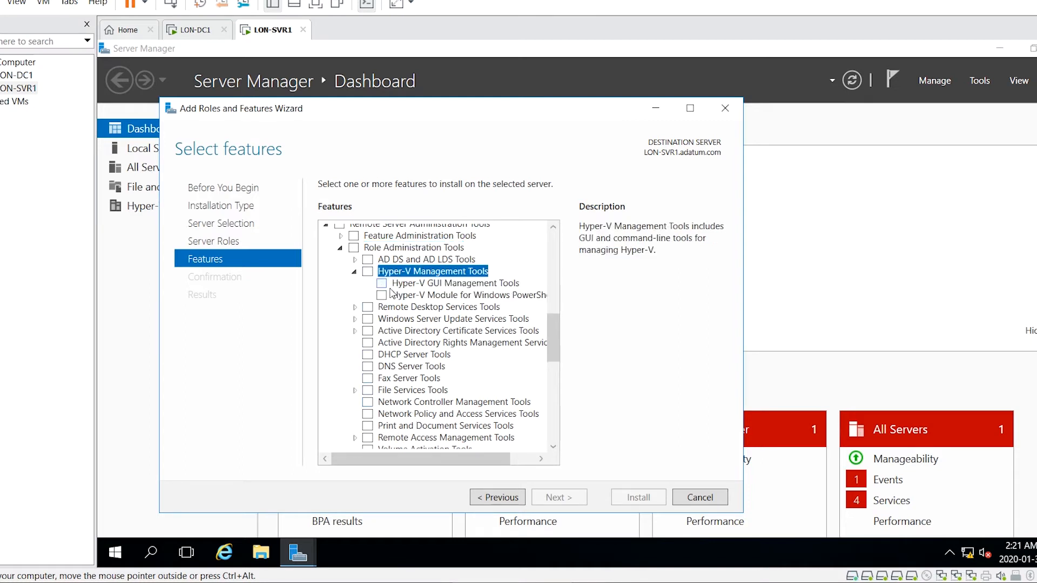
{"action": "left_click", "coordinate": [381, 283]}
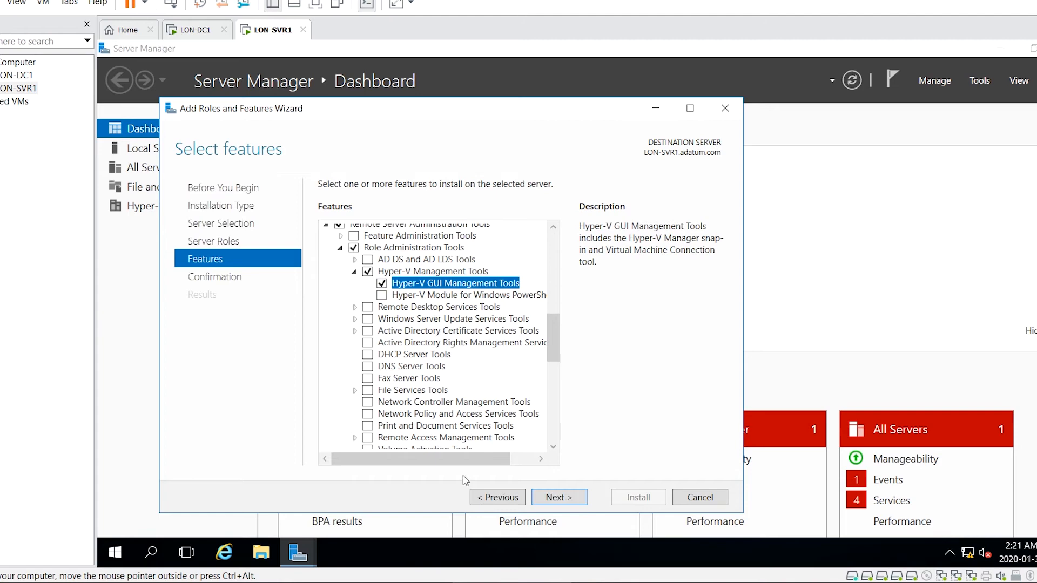
Install the selected Hyper-V GUI Management Tools and close the finished wizard
{"action": "left_click", "coordinate": [558, 497]}
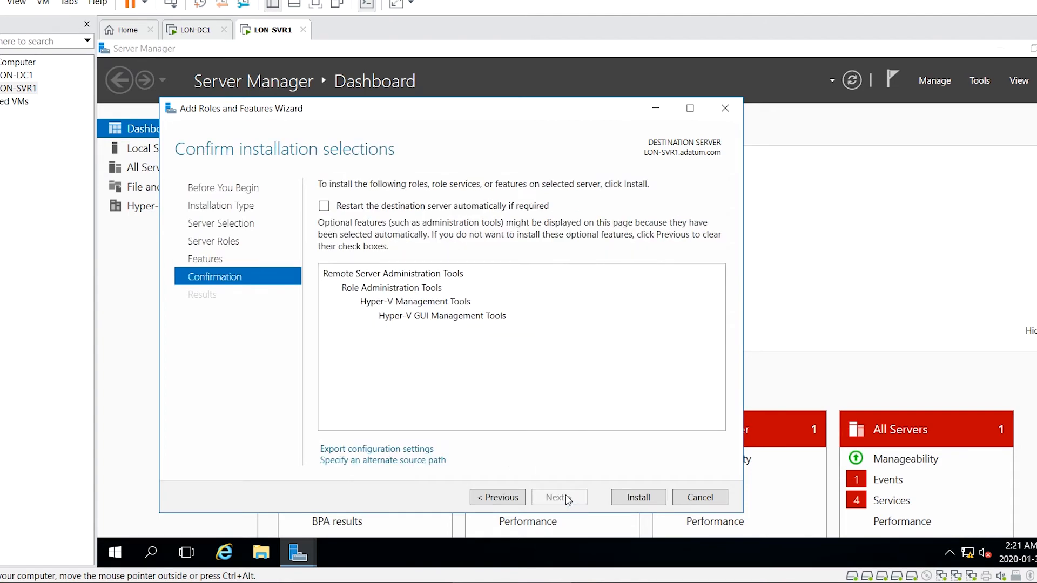
{"action": "left_click", "coordinate": [637, 497]}
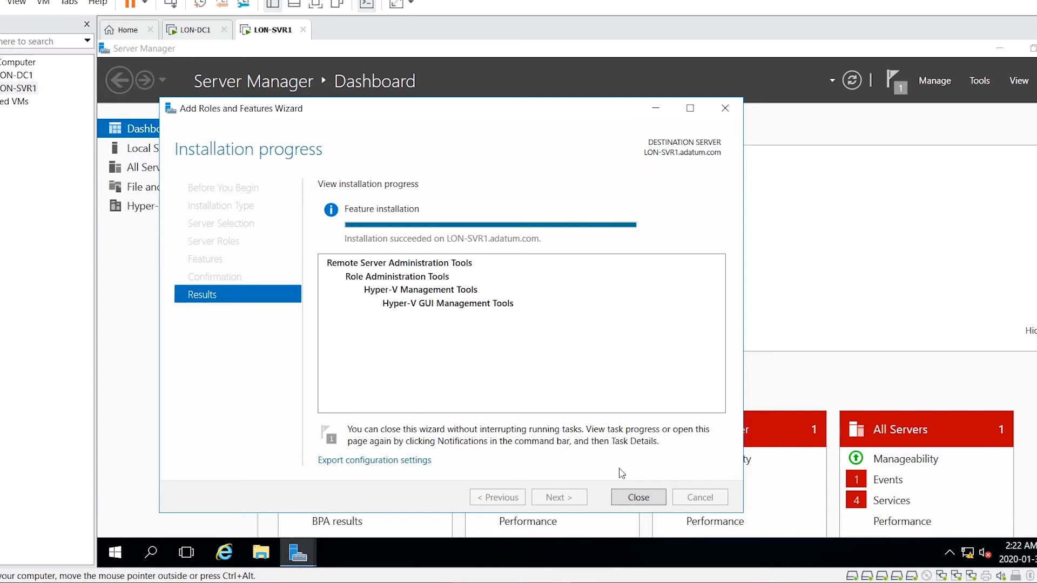
{"action": "left_click", "coordinate": [638, 497]}
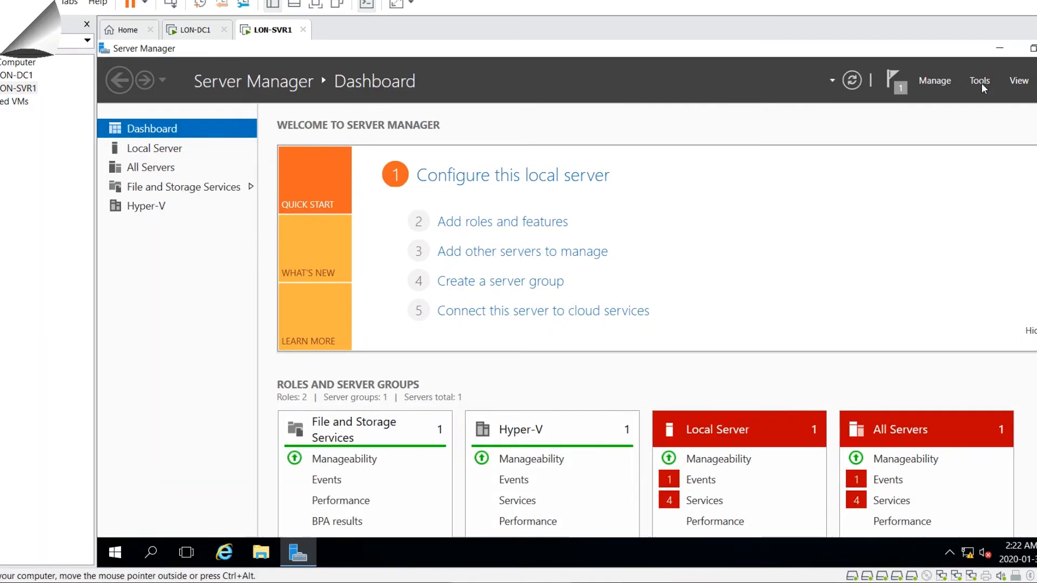
Switch to the LON-DC1 VM, unlock it with Ctrl+Alt+Delete, and bring up Server Manager's Tools menu
{"action": "left_click", "coordinate": [192, 29]}
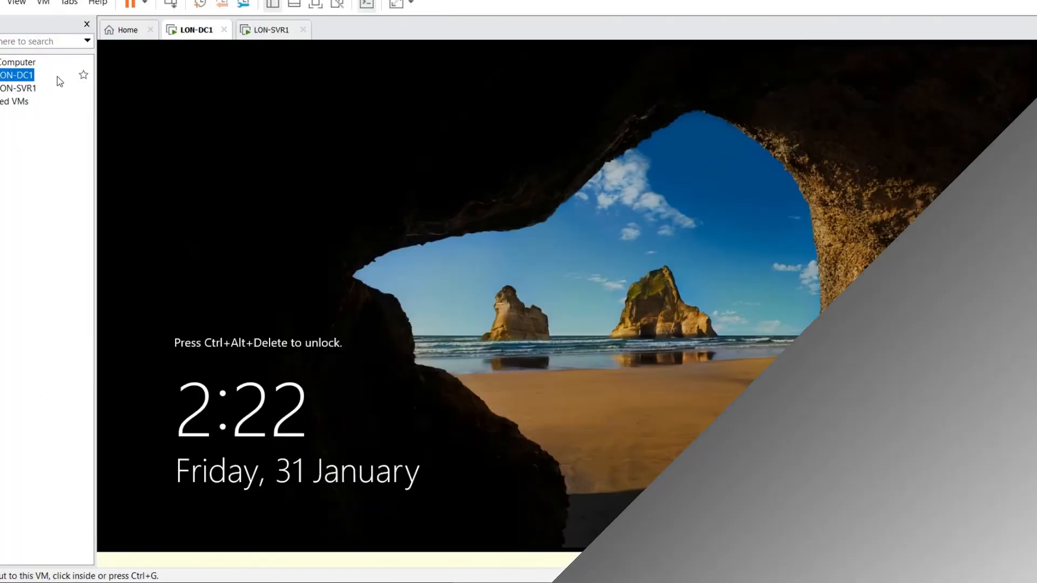
{"action": "key", "text": "ctrl+alt+delete"}
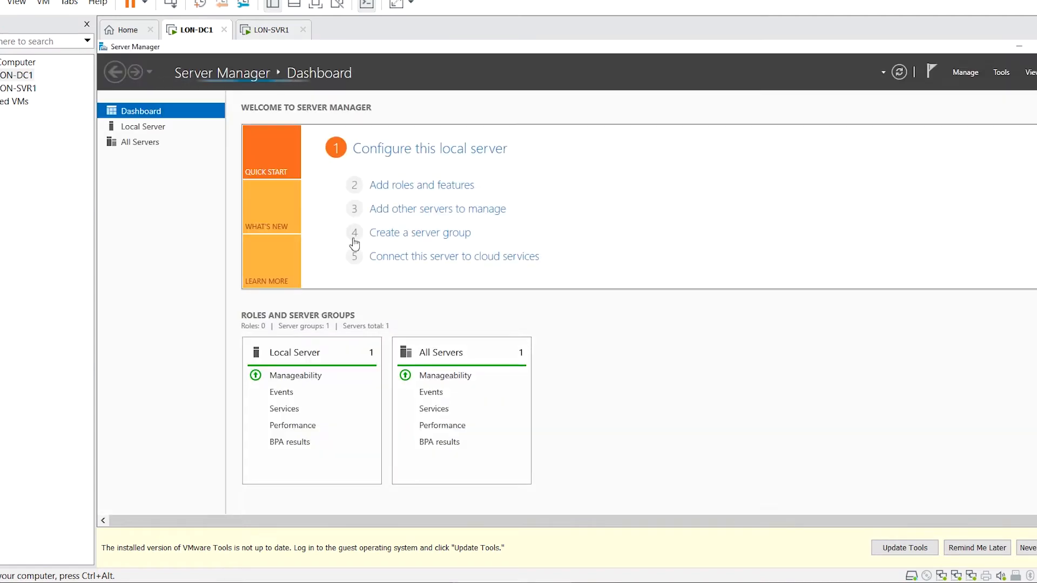
{"action": "left_click", "coordinate": [1001, 72]}
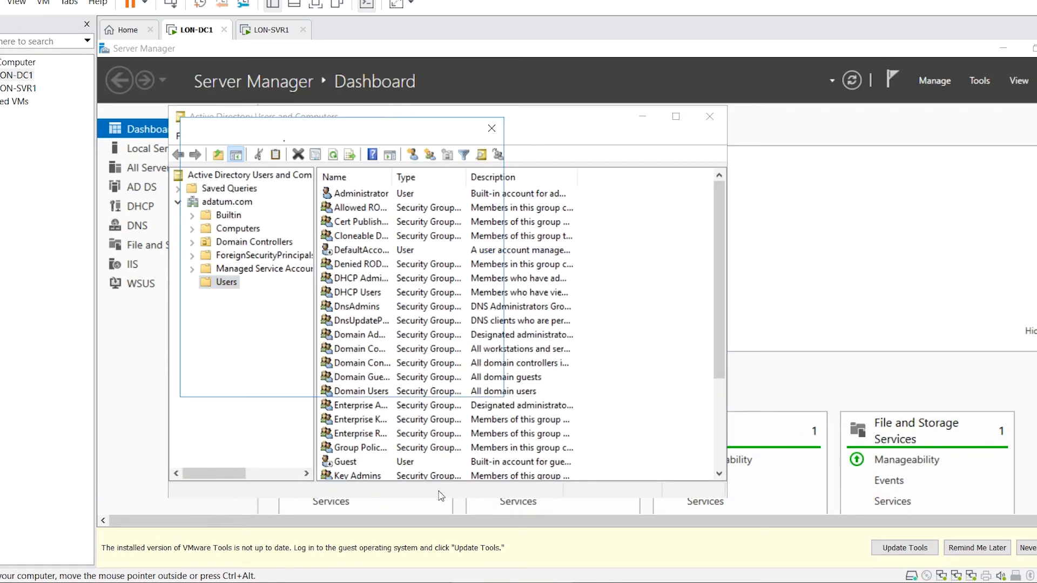
{"action": "type", "text": "Jim"}
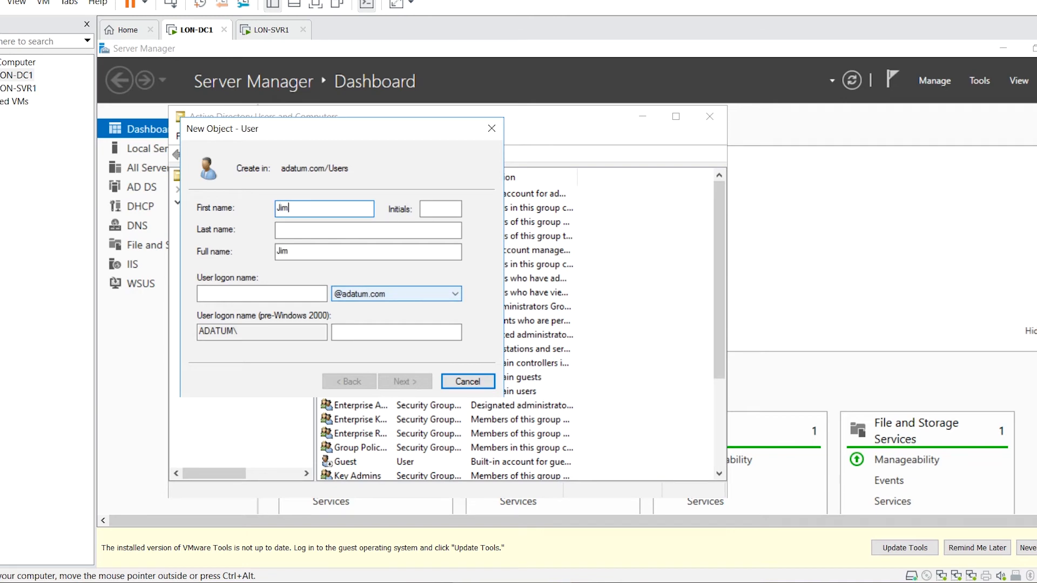
{"action": "type", "text": "Tache"}
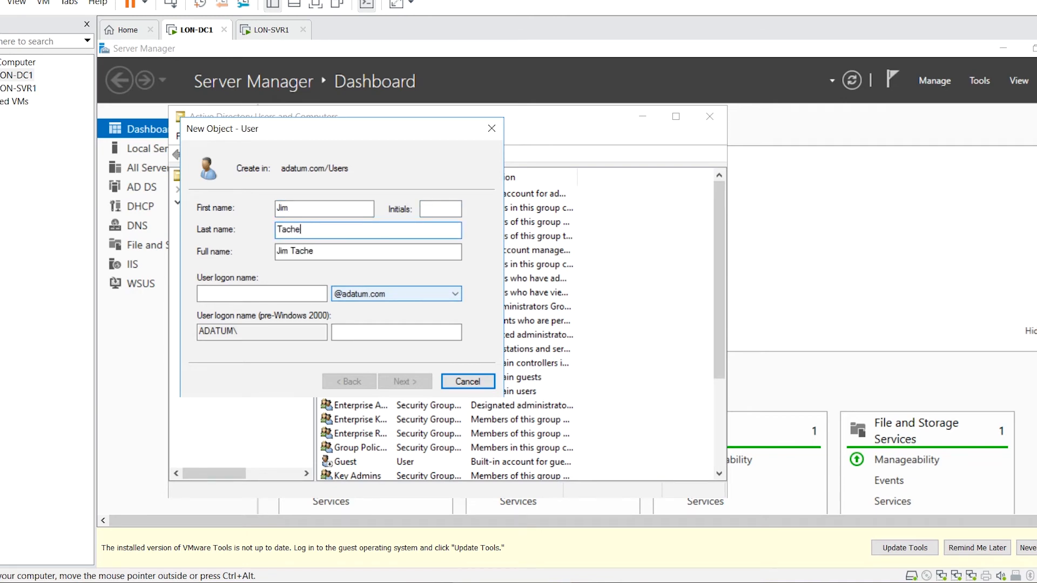
{"action": "left_click", "coordinate": [262, 294]}
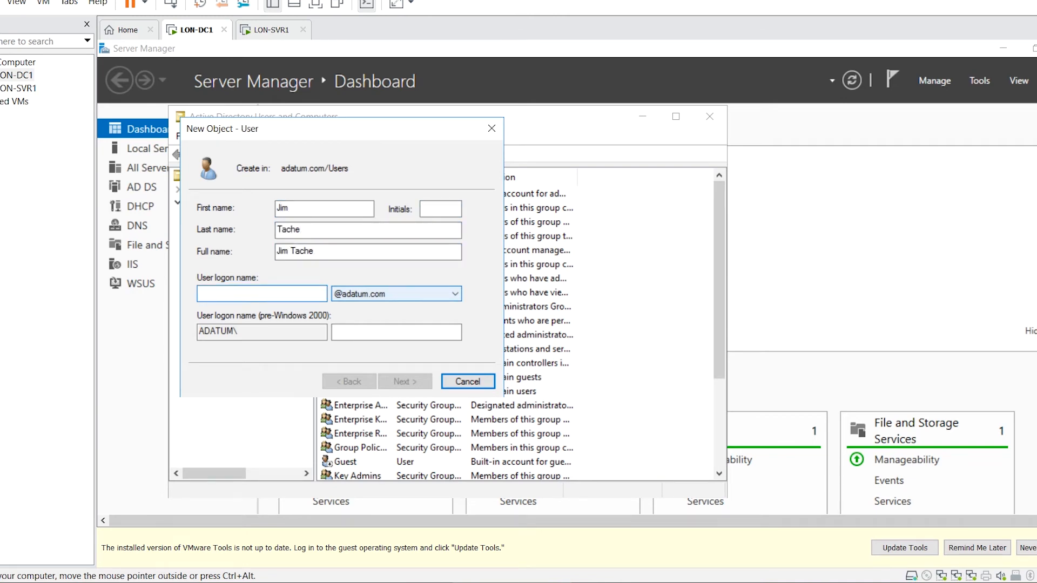
{"action": "type", "text": "JTache"}
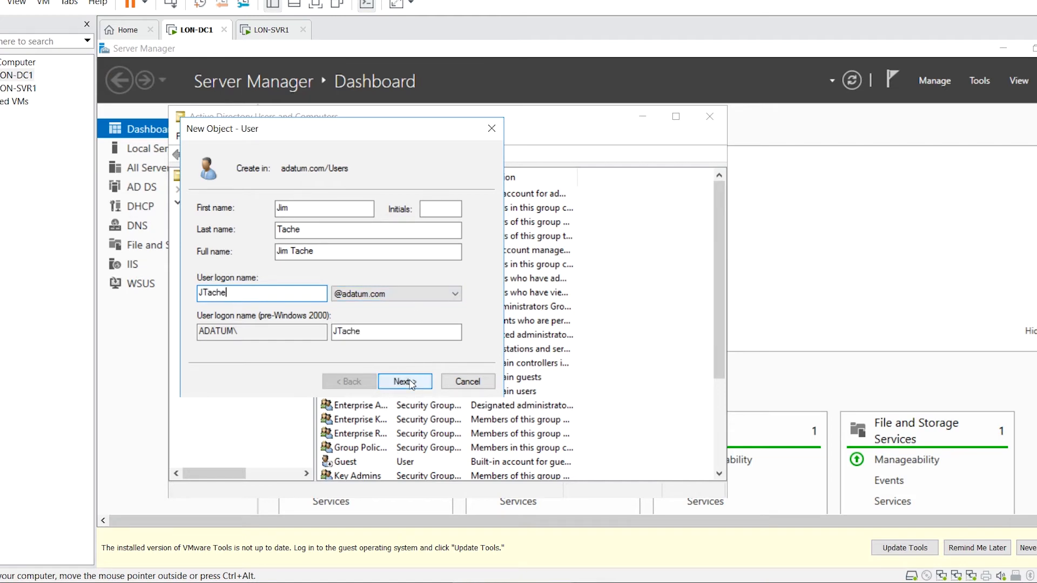
{"action": "left_click", "coordinate": [405, 381]}
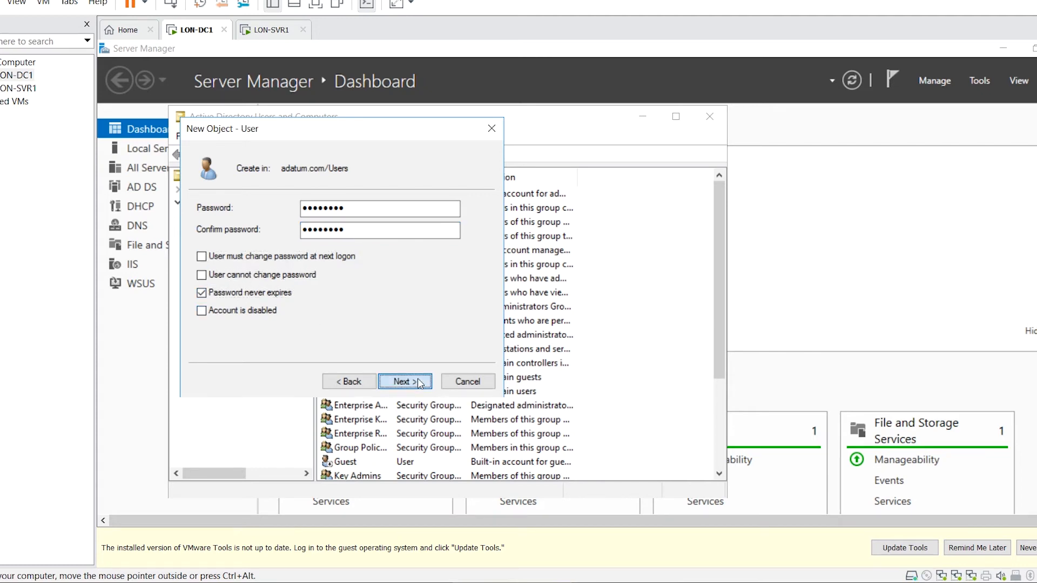
{"action": "left_click", "coordinate": [405, 381]}
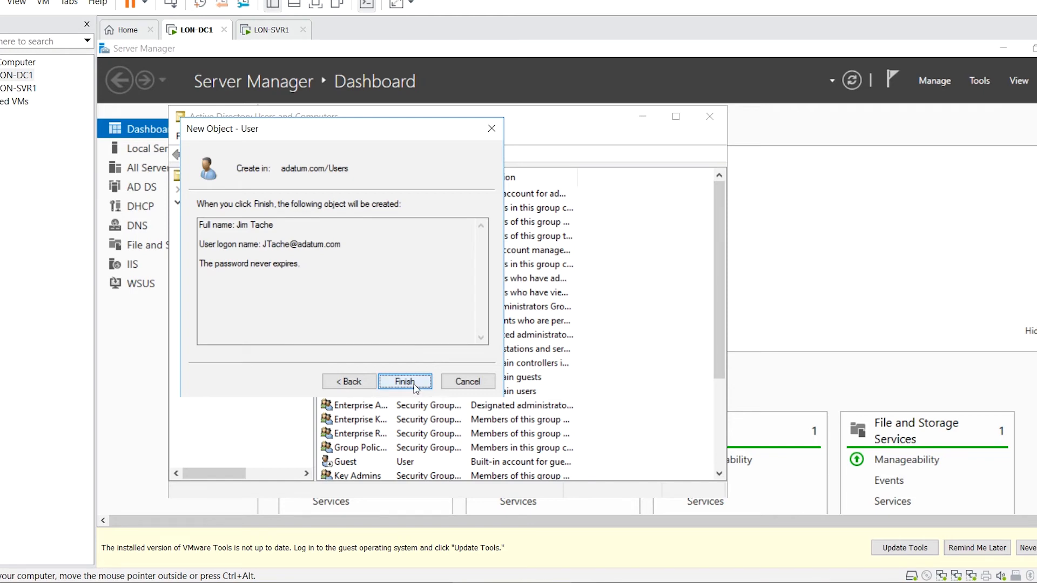
{"action": "left_click", "coordinate": [405, 381]}
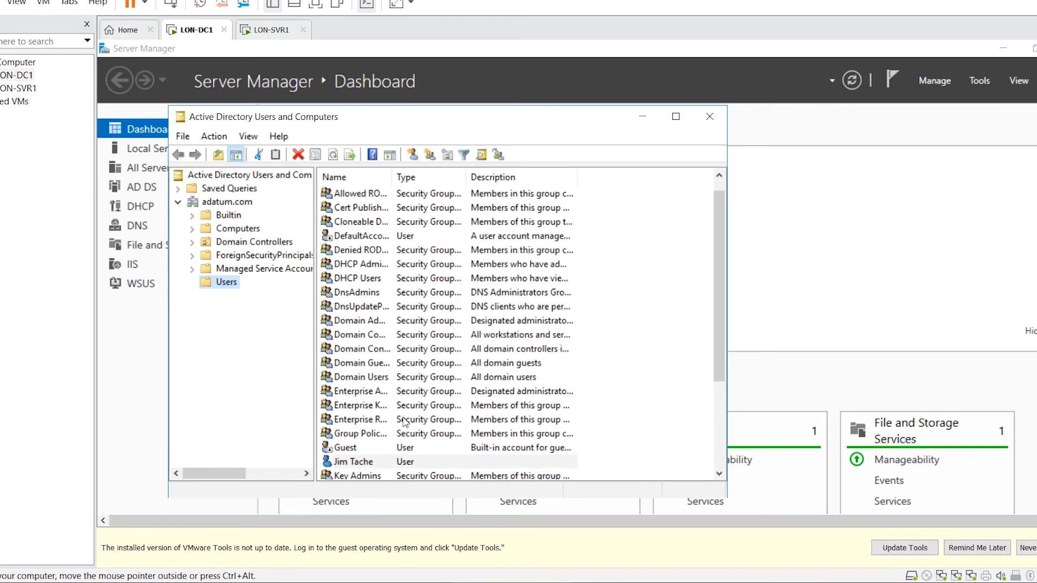
{"action": "mouse_move", "coordinate": [168, 69]}
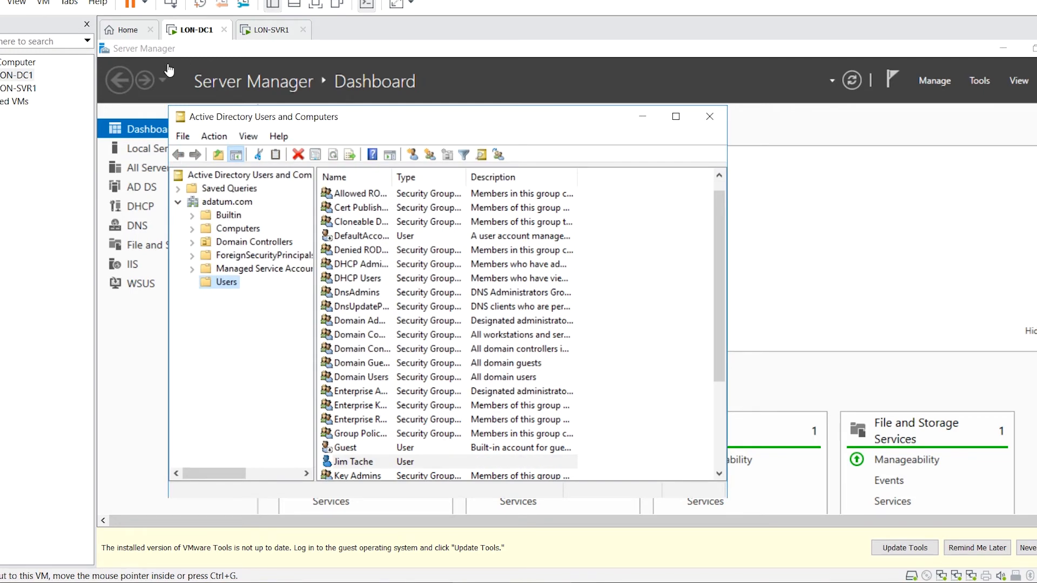
On LON-SVR1, launch Computer Management from Server Manager Tools and show the local Groups
{"action": "left_click", "coordinate": [269, 30]}
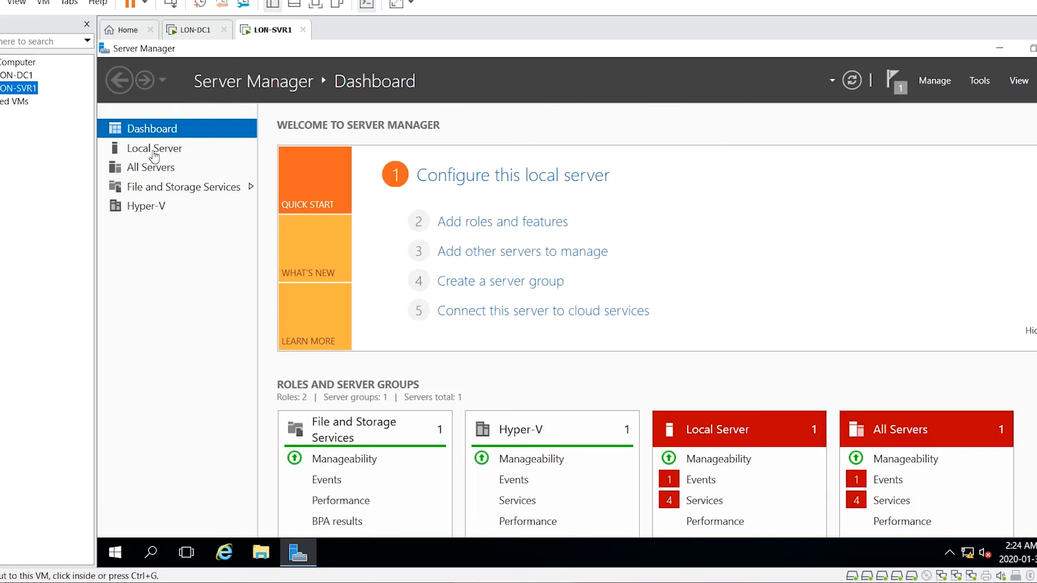
{"action": "mouse_move", "coordinate": [981, 84]}
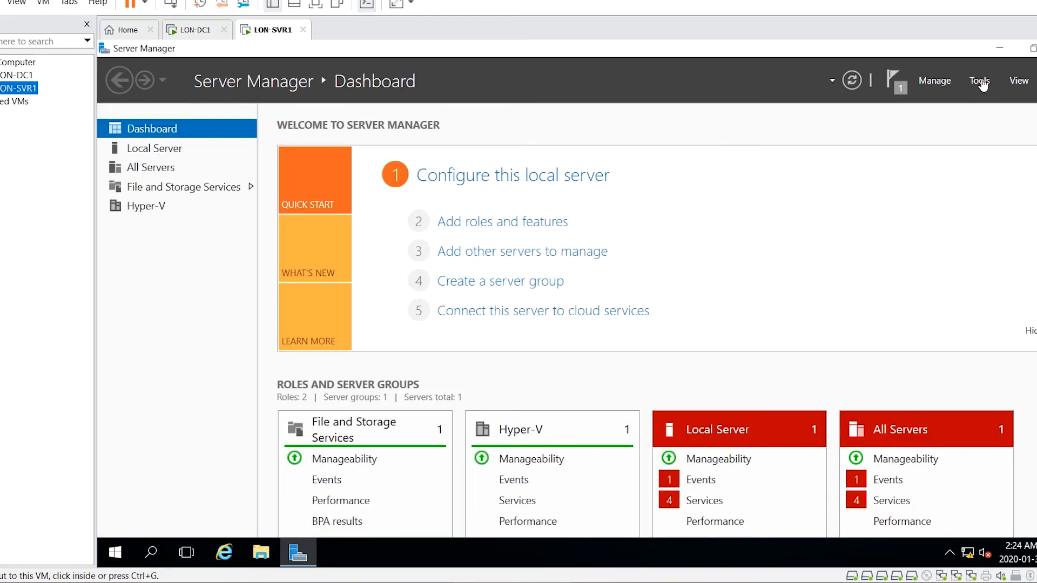
{"action": "left_click", "coordinate": [979, 80]}
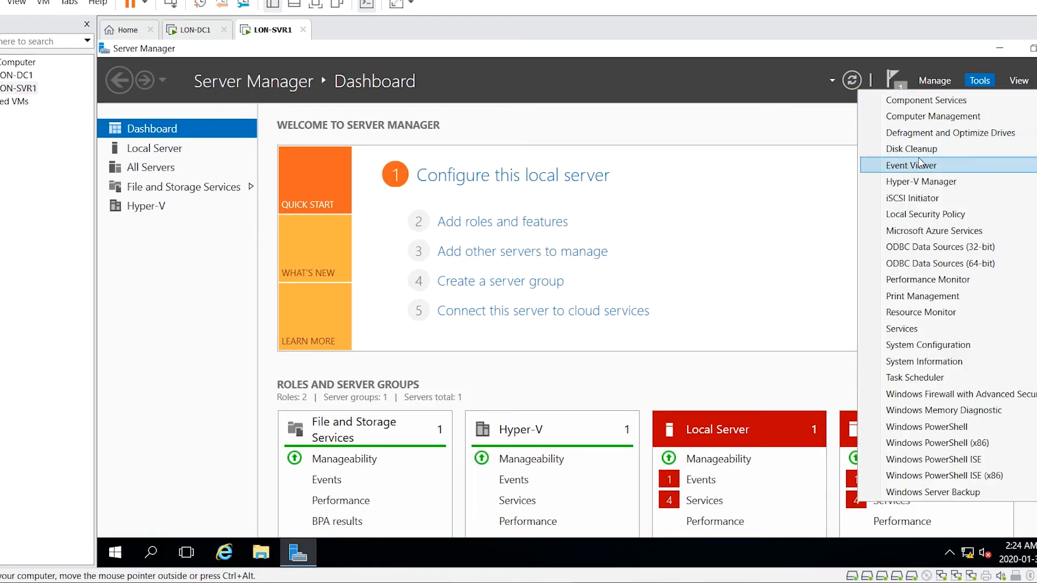
{"action": "left_click", "coordinate": [933, 116]}
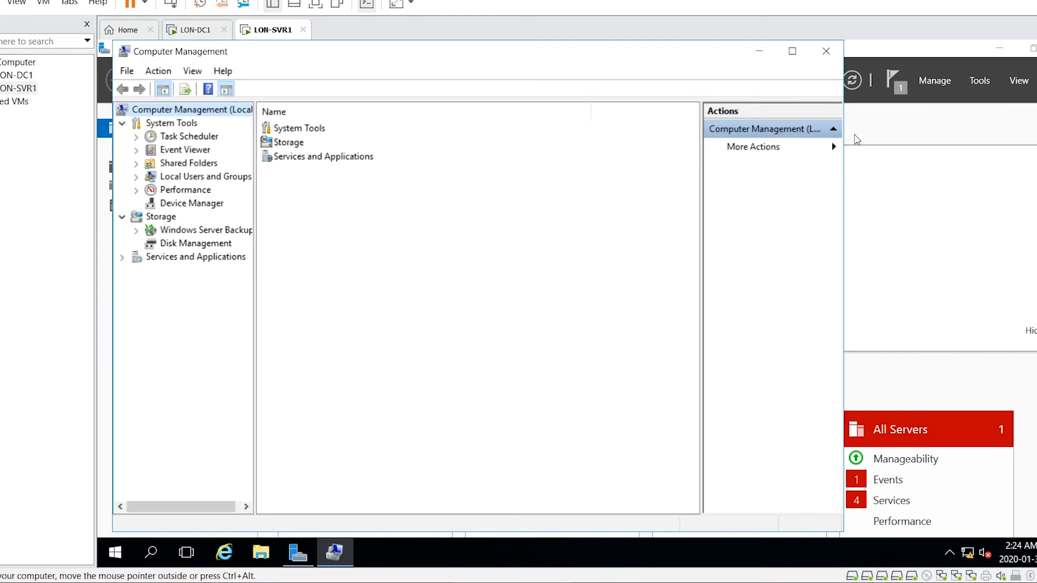
{"action": "mouse_move", "coordinate": [168, 200]}
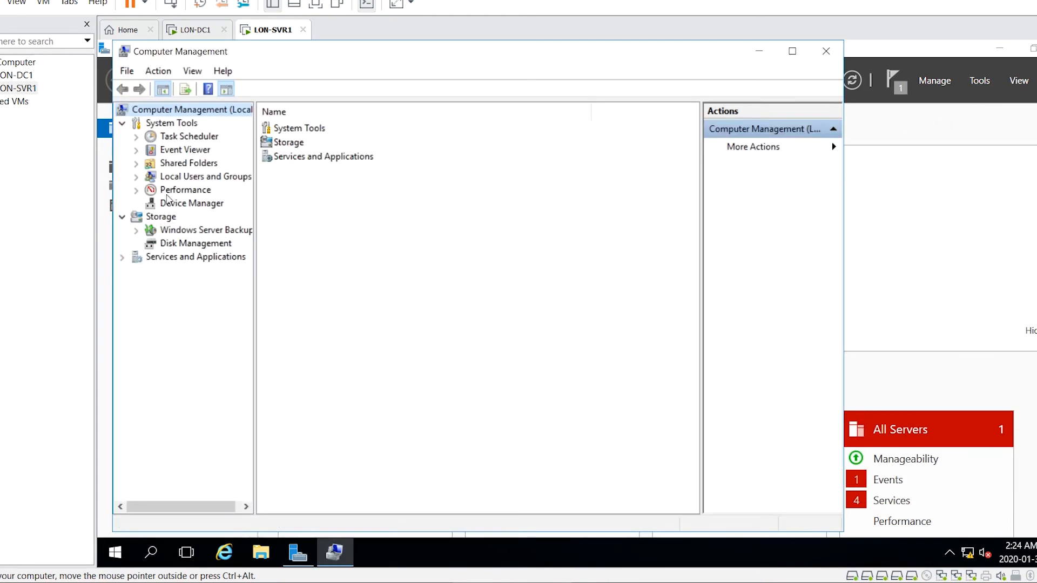
{"action": "left_click", "coordinate": [191, 203]}
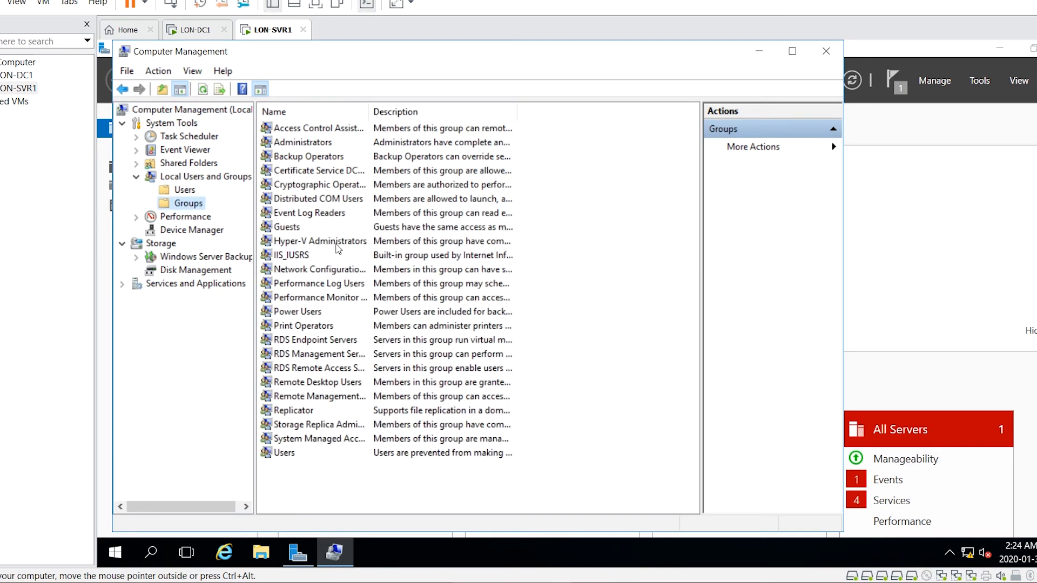
{"action": "double_click", "coordinate": [320, 241]}
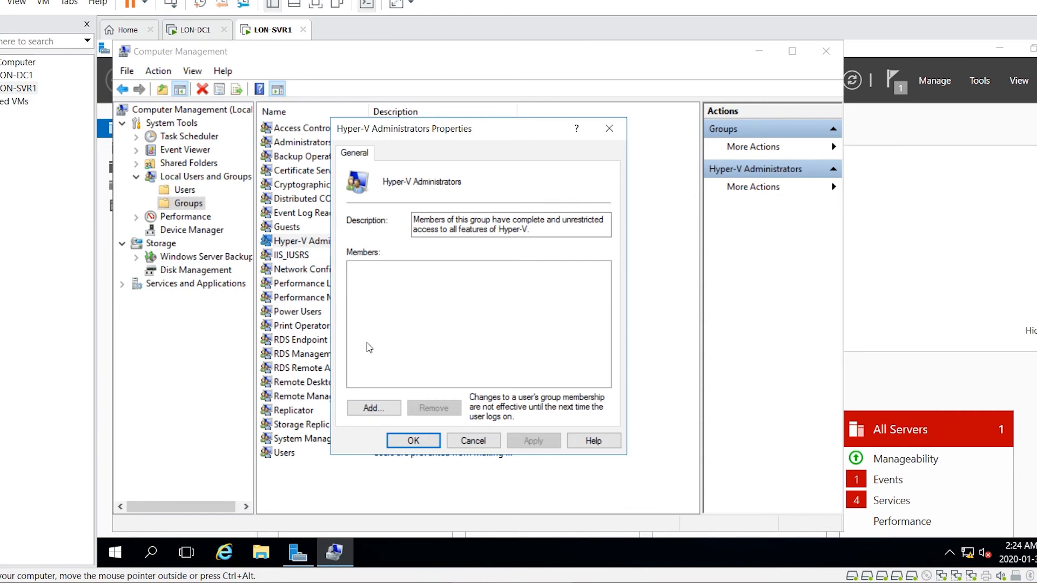
{"action": "left_click", "coordinate": [373, 408]}
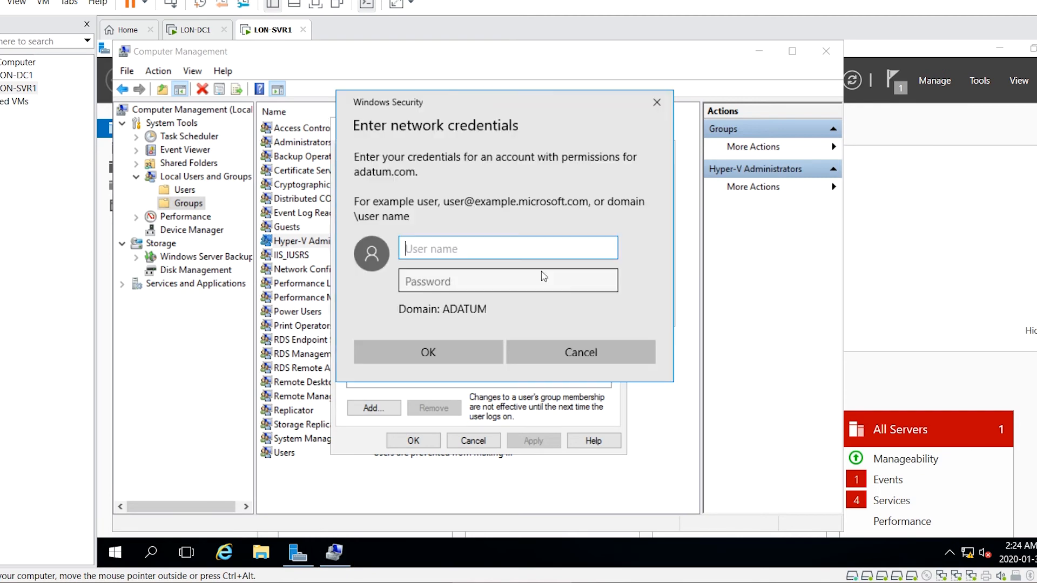
{"action": "type", "text": "Administrator"}
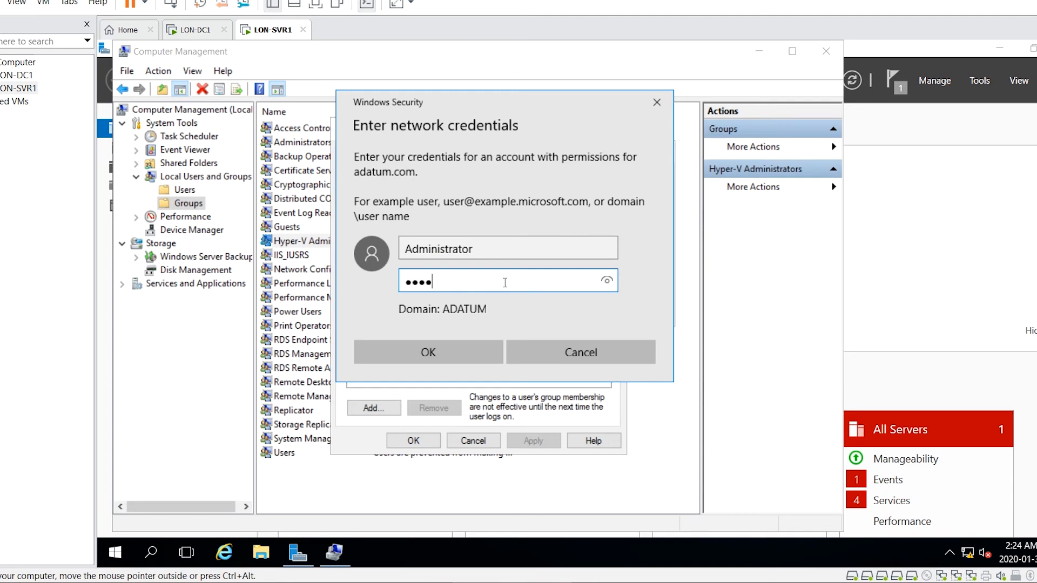
{"action": "left_click", "coordinate": [428, 352]}
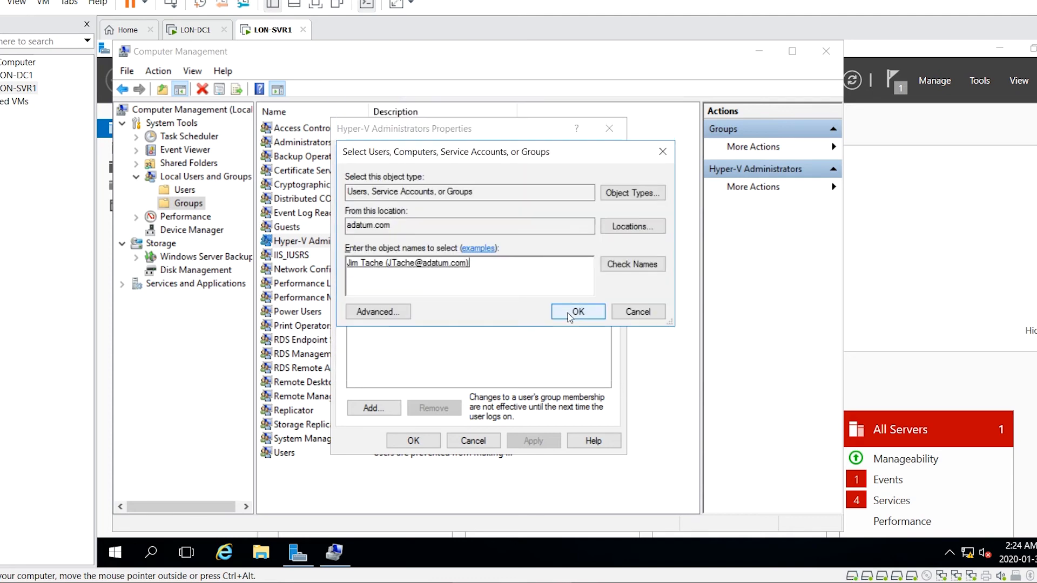
{"action": "left_click", "coordinate": [577, 312]}
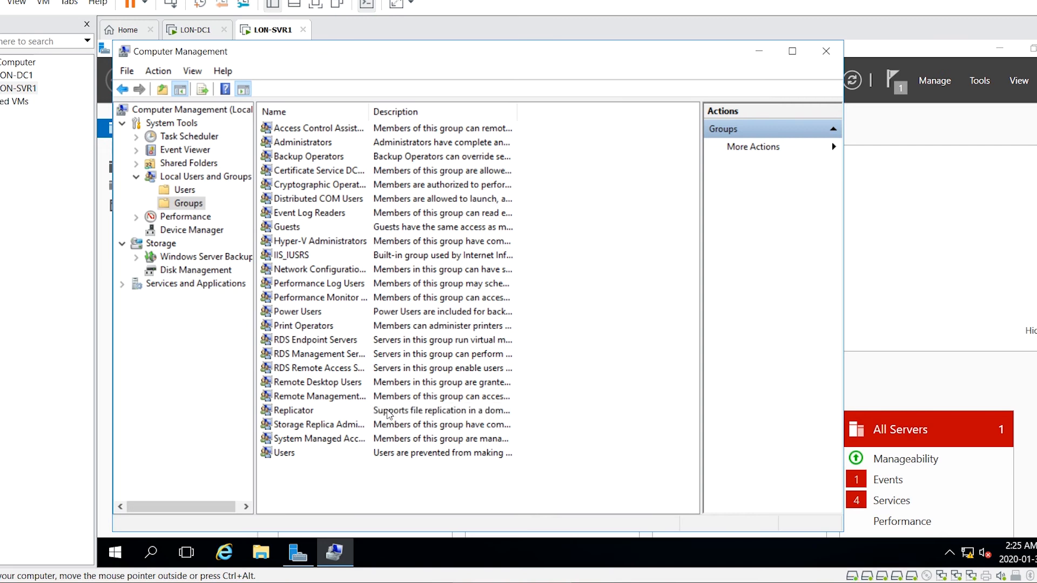
{"action": "mouse_move", "coordinate": [726, 230]}
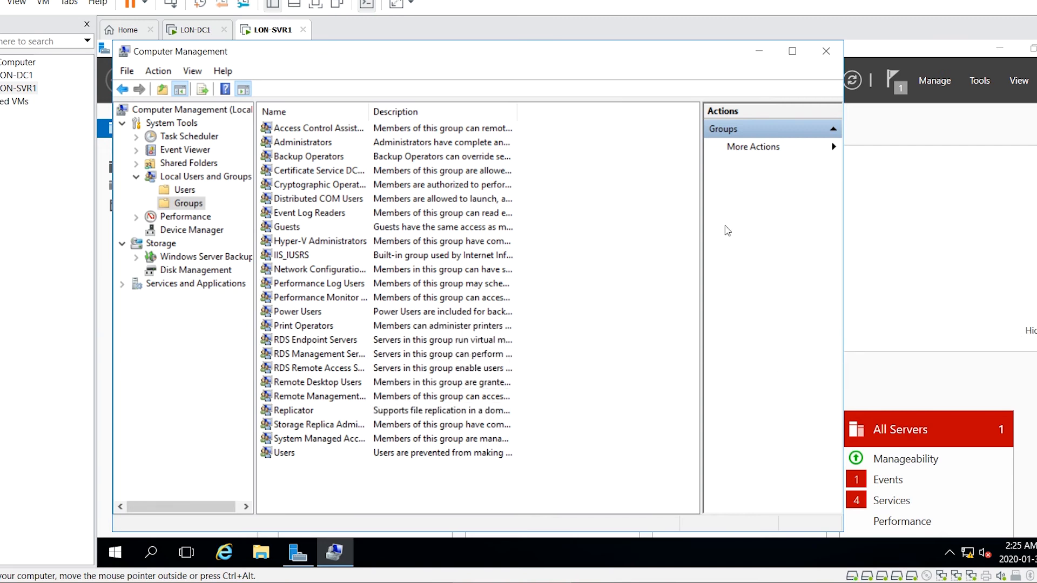
{"action": "mouse_move", "coordinate": [829, 224]}
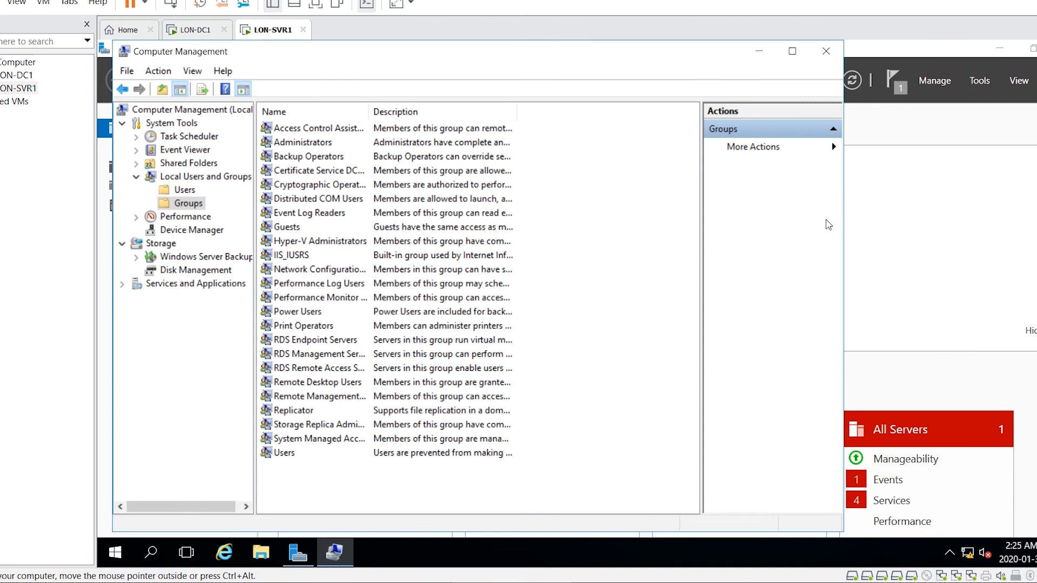
{"action": "mouse_move", "coordinate": [808, 220]}
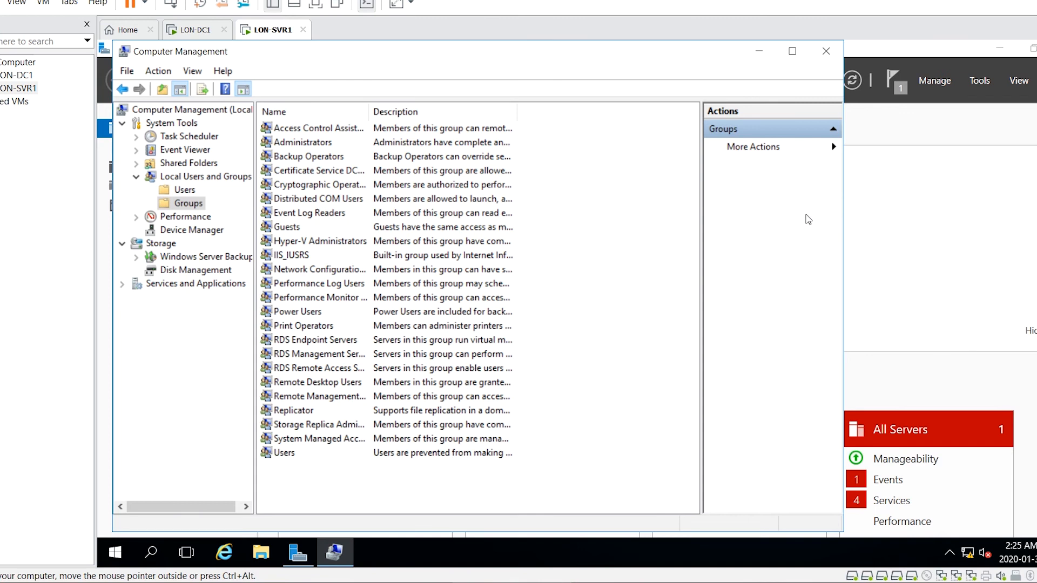
{"action": "mouse_move", "coordinate": [765, 213]}
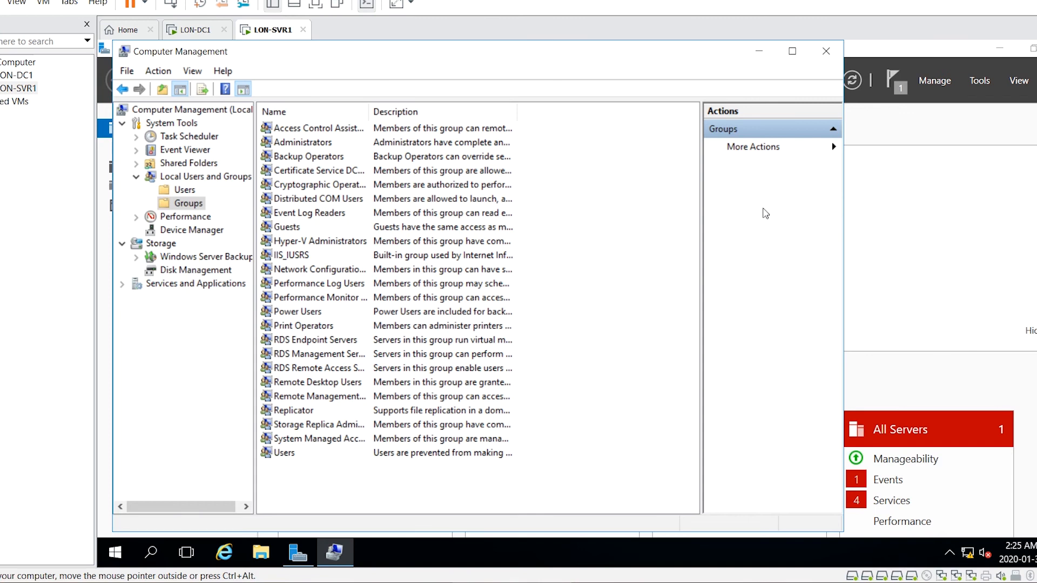
{"action": "mouse_move", "coordinate": [559, 73]}
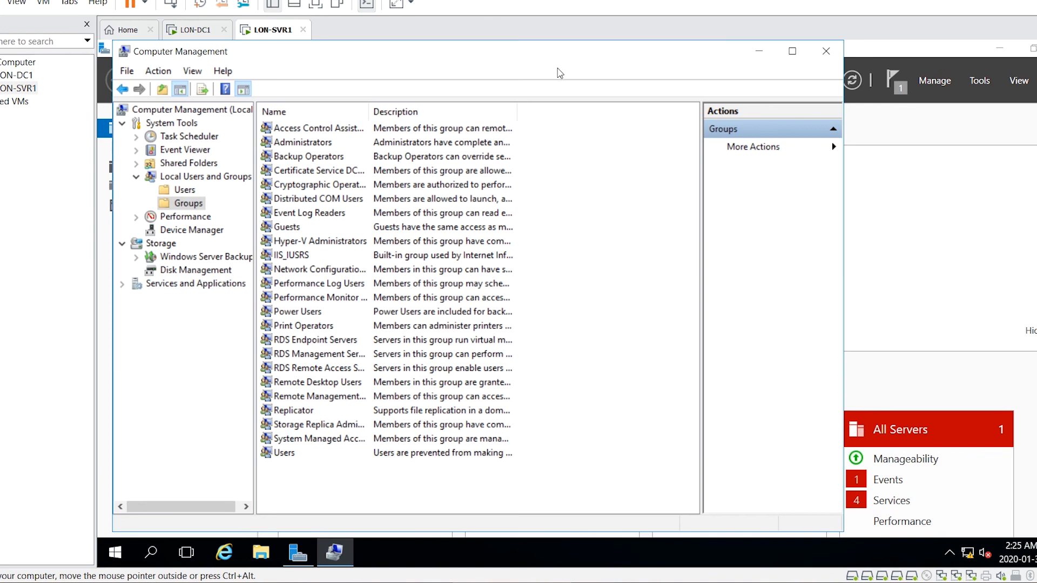